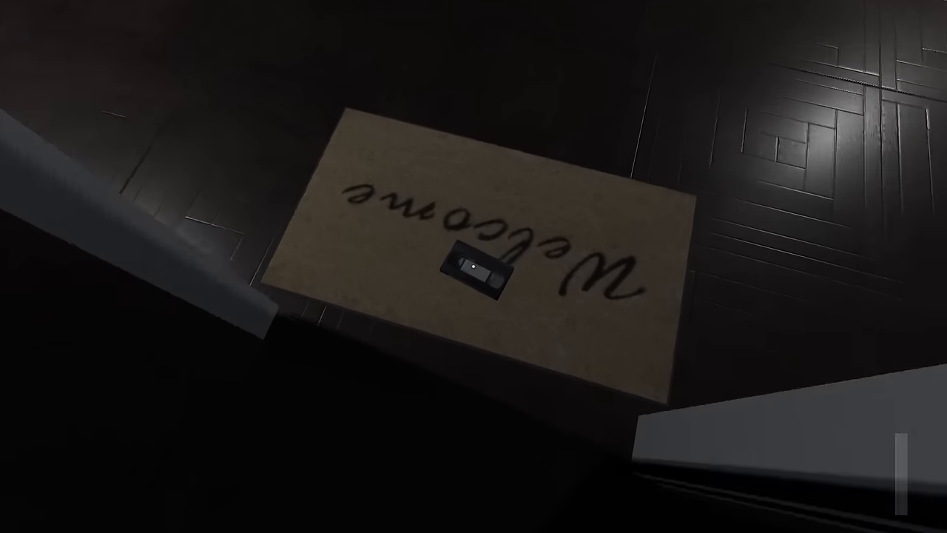
Pick up the videotape on the welcome mat and enter through the door
{"action": "left_click", "coordinate": [470, 266]}
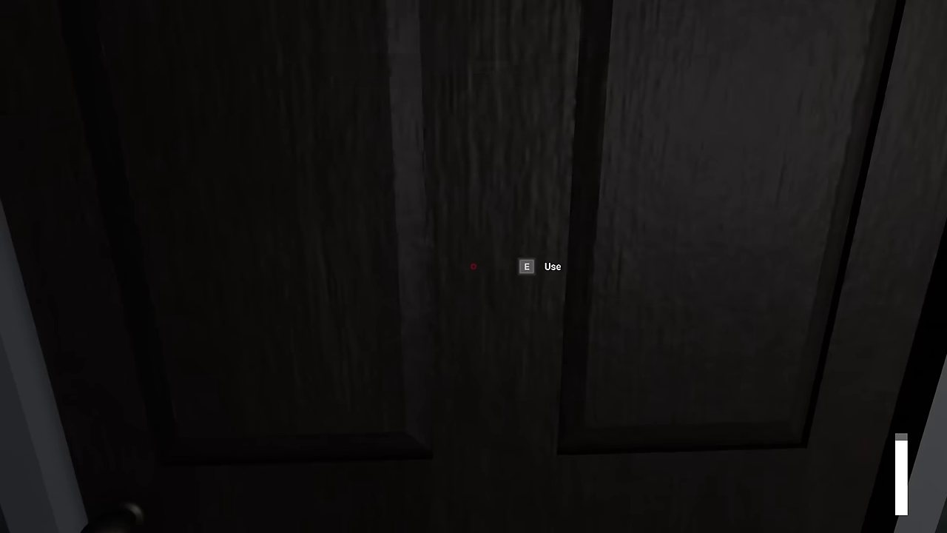
{"action": "key", "text": "e"}
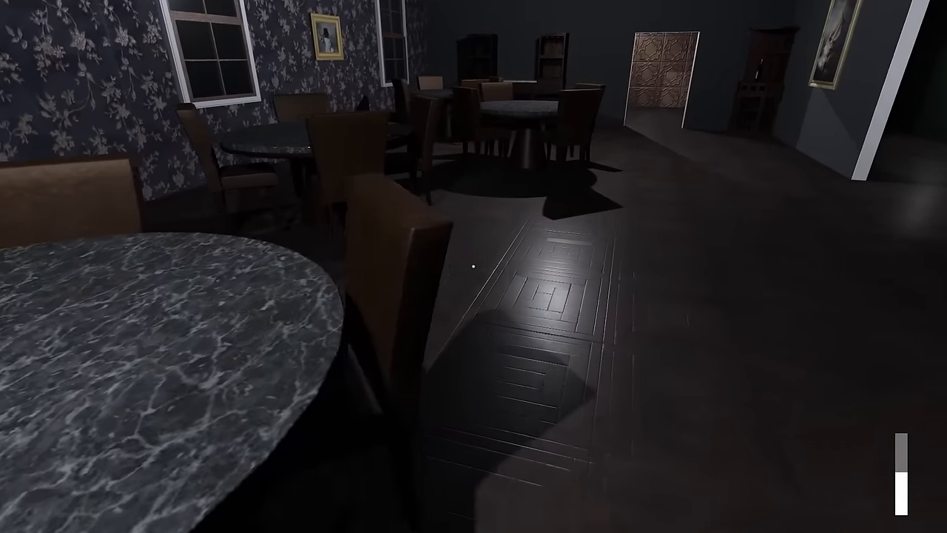
{"action": "mouse_move", "coordinate": [474, 267]}
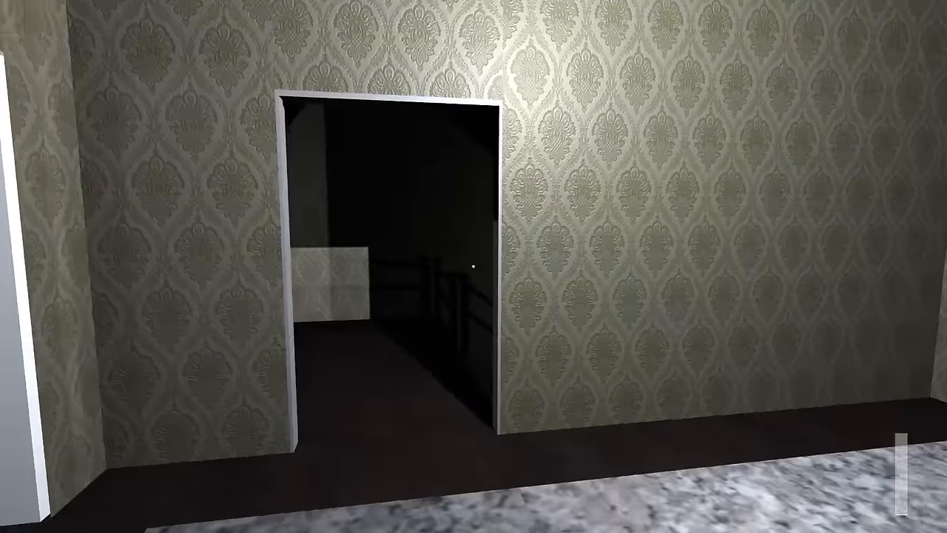
{"action": "mouse_move", "coordinate": [474, 267]}
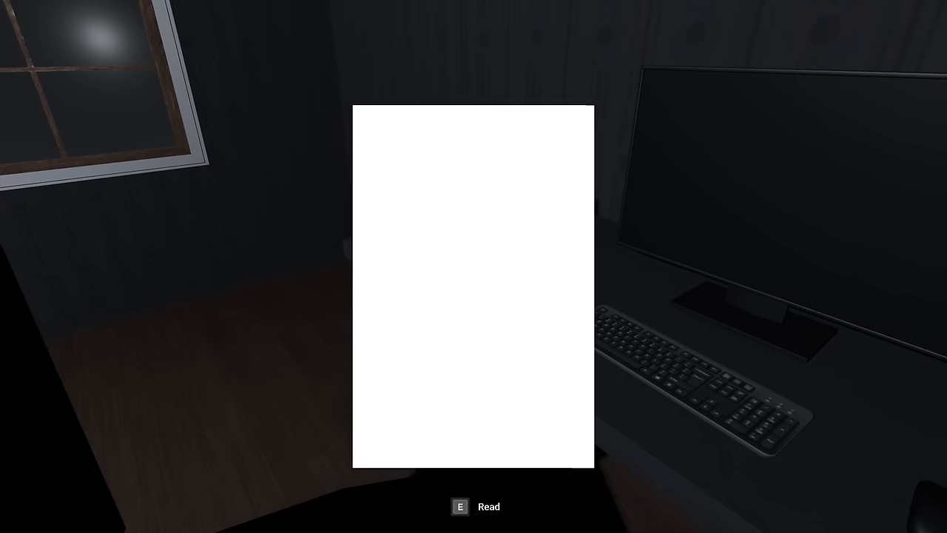
Read the note beside the computer and take the key from the cabinet shelf
{"action": "key", "text": "e"}
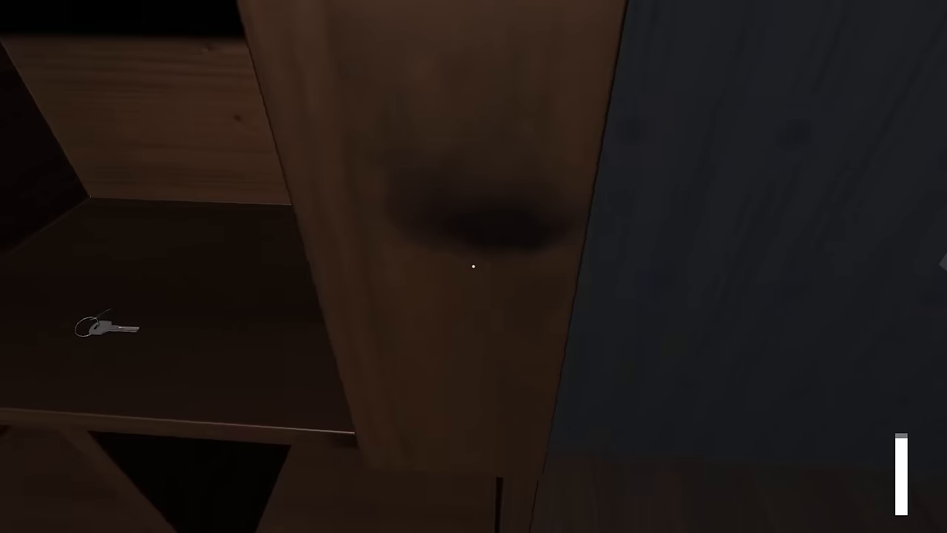
{"action": "left_click", "coordinate": [107, 324]}
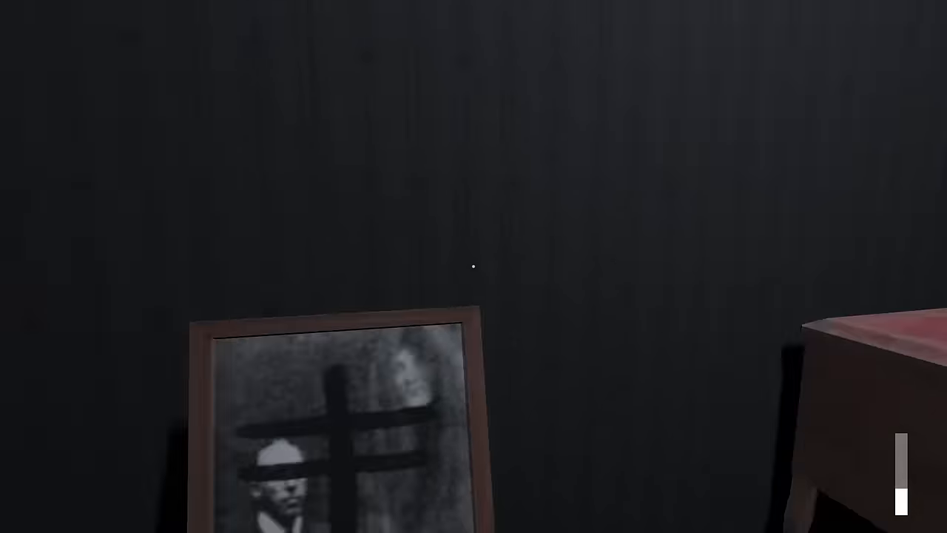
{"action": "mouse_move", "coordinate": [473, 266]}
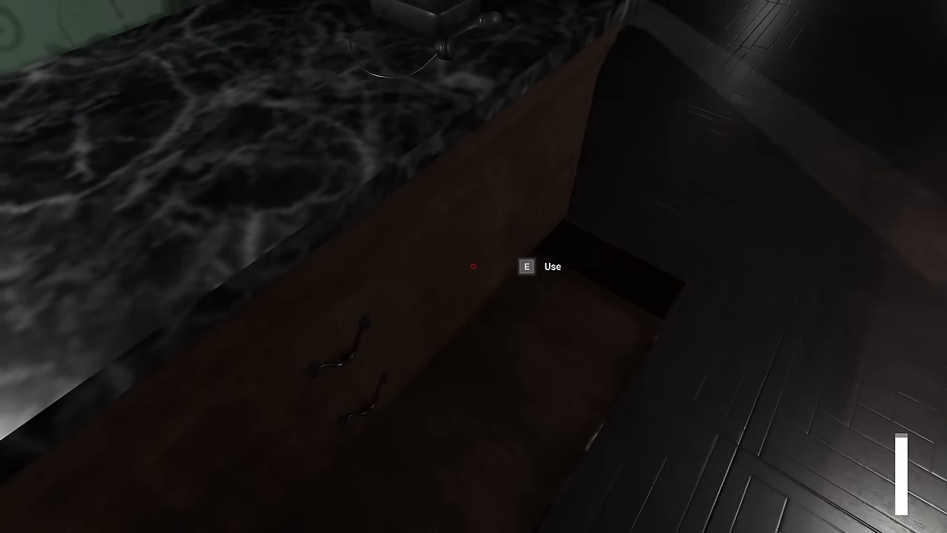
Open the drawer beneath the marble counter and read the note inside
{"action": "key", "text": "e"}
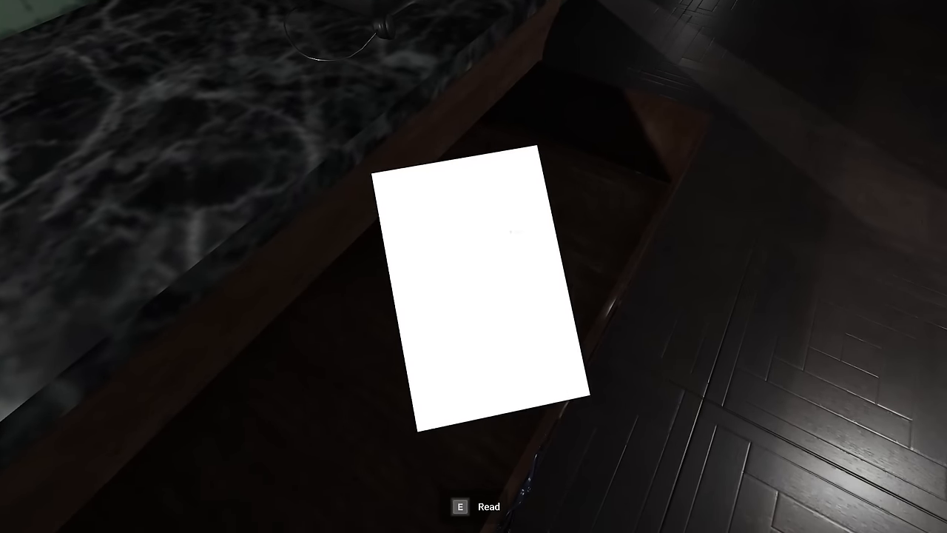
{"action": "key", "text": "e"}
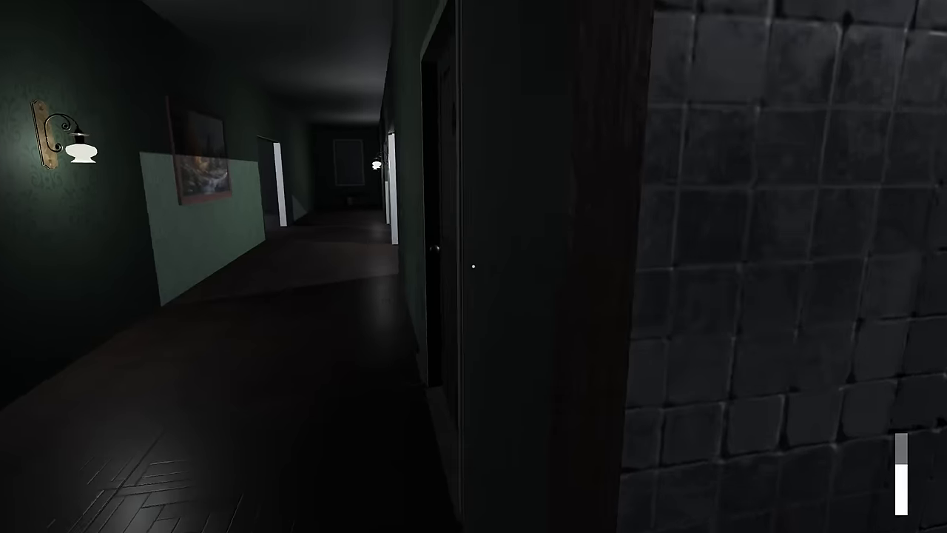
Walk down the green hallway to the small chest in the floral-wallpapered room
{"action": "left_click", "coordinate": [474, 266]}
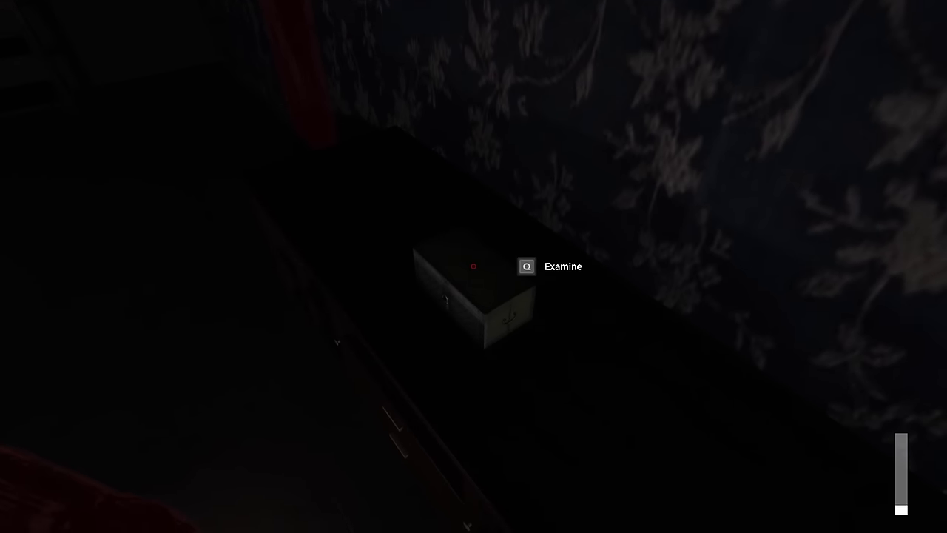
Examine the Old Chest, remove its padlock, and open it to reveal a videotape
{"action": "left_click", "coordinate": [474, 267]}
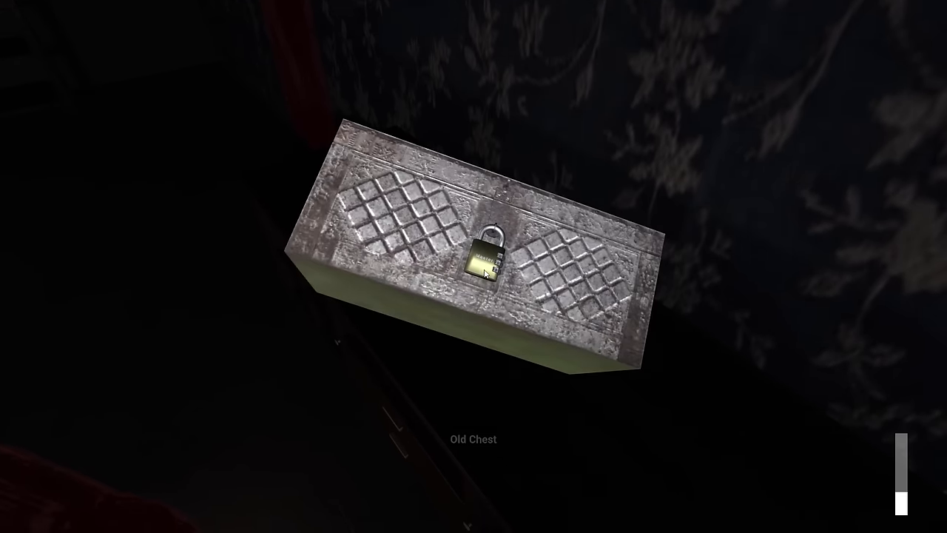
{"action": "left_click", "coordinate": [492, 255]}
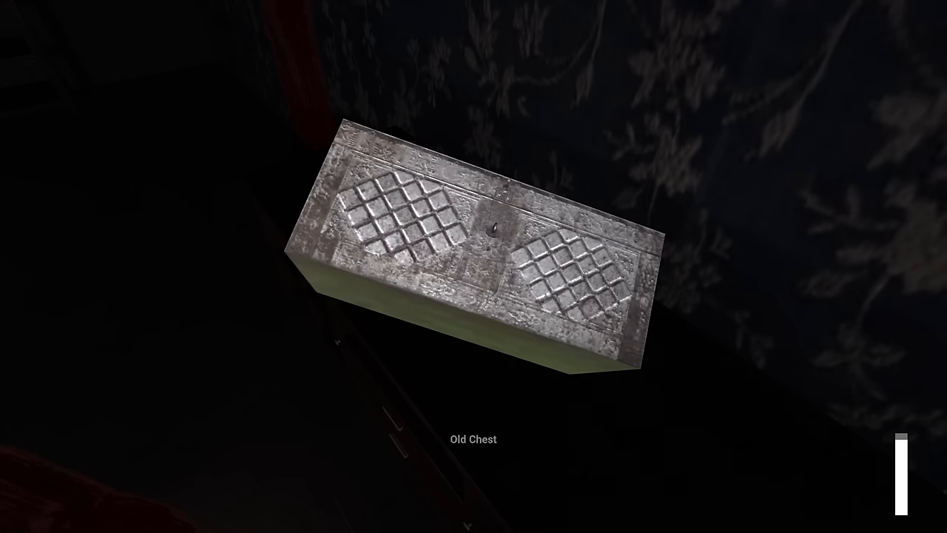
{"action": "left_click", "coordinate": [474, 237]}
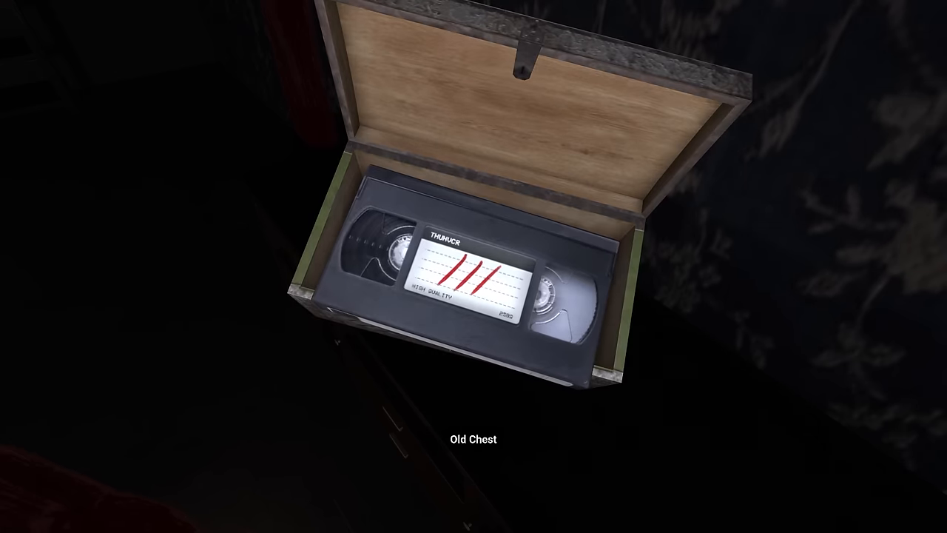
Take the VHS tape from the opened Old Chest
{"action": "left_click", "coordinate": [474, 267]}
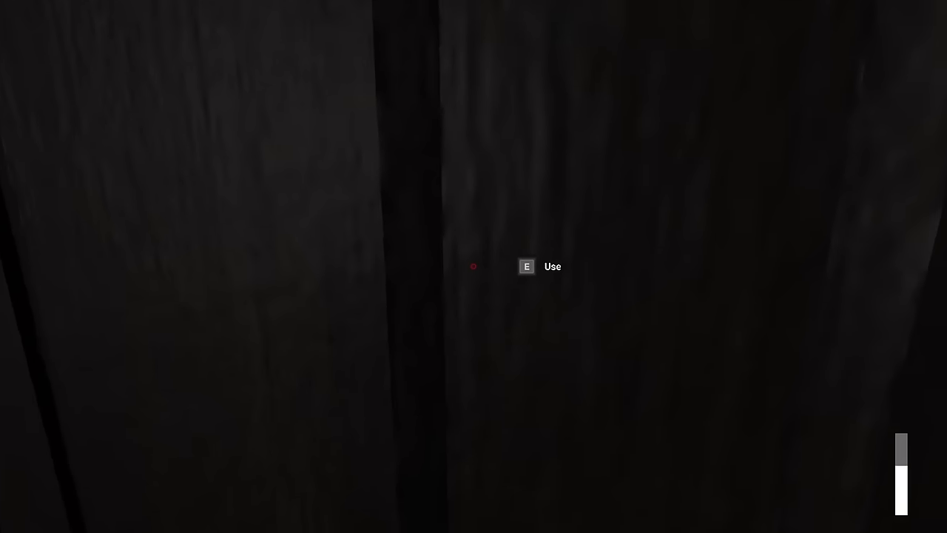
Open the dark wooden door and walk to the living room with the glowing TV
{"action": "key", "text": "e"}
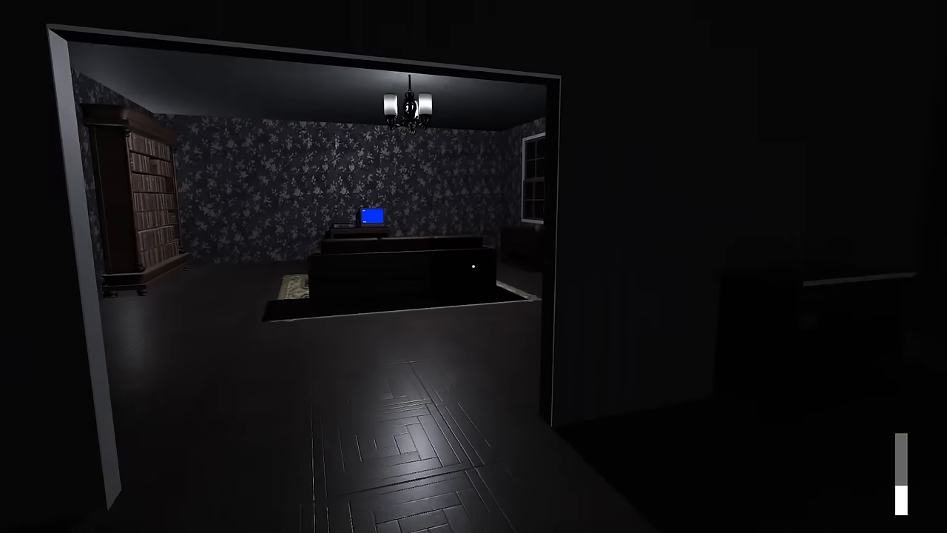
{"action": "mouse_move", "coordinate": [473, 267]}
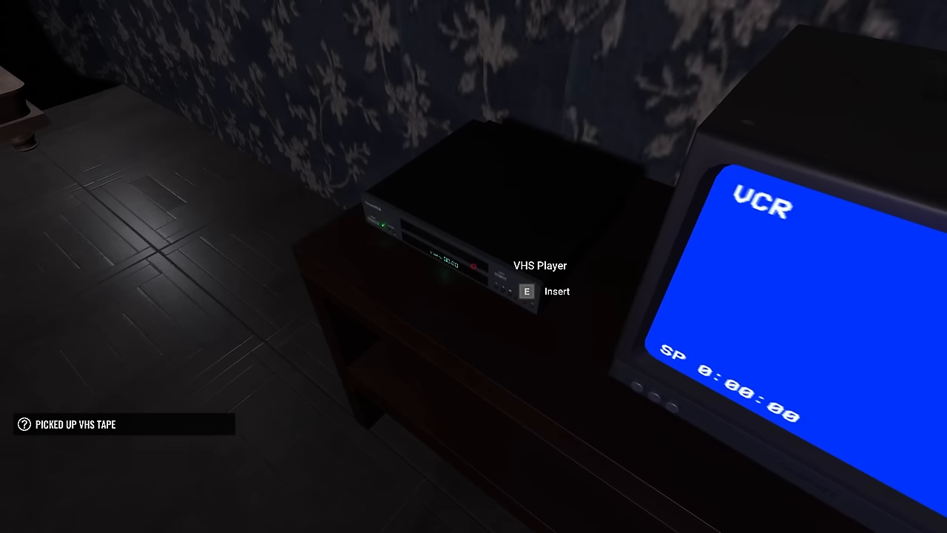
Insert the collected VHS tape into the player beside the blue-screen TV
{"action": "key", "text": "e"}
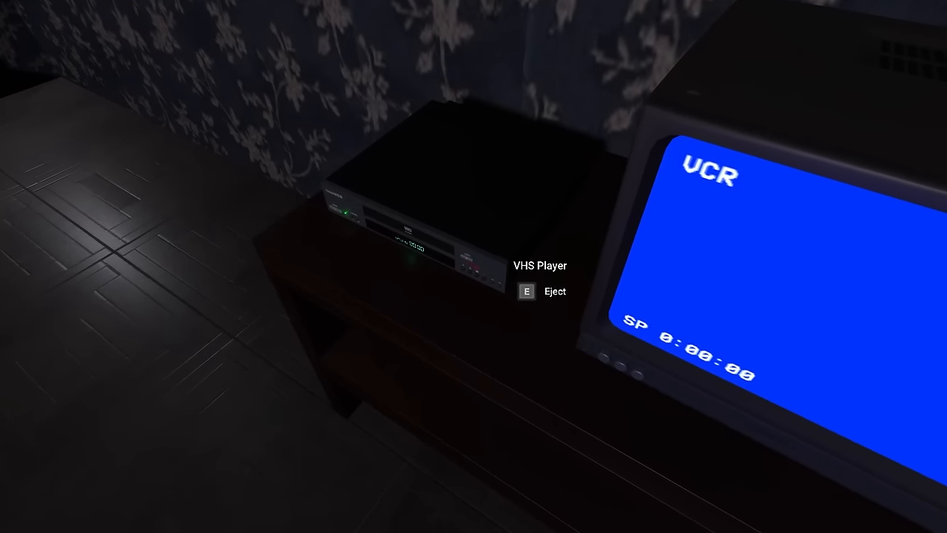
Eject and swap the tape, start playback, then head to the red-triangle stair picture
{"action": "key", "text": "e"}
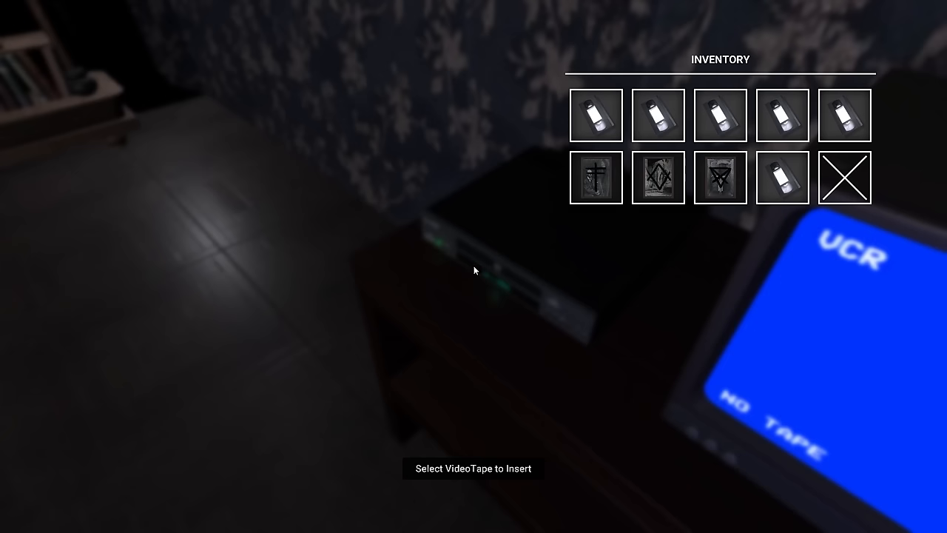
{"action": "mouse_move", "coordinate": [720, 114]}
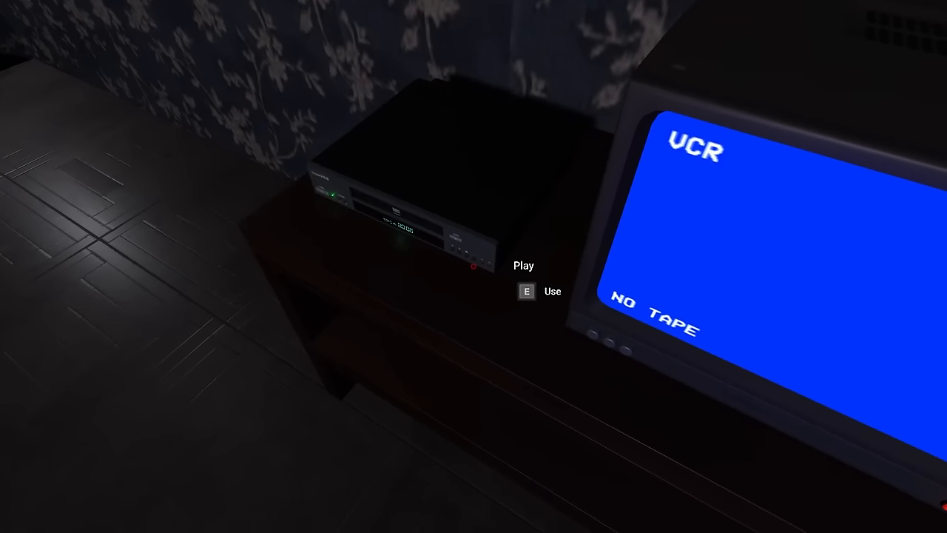
{"action": "key", "text": "e"}
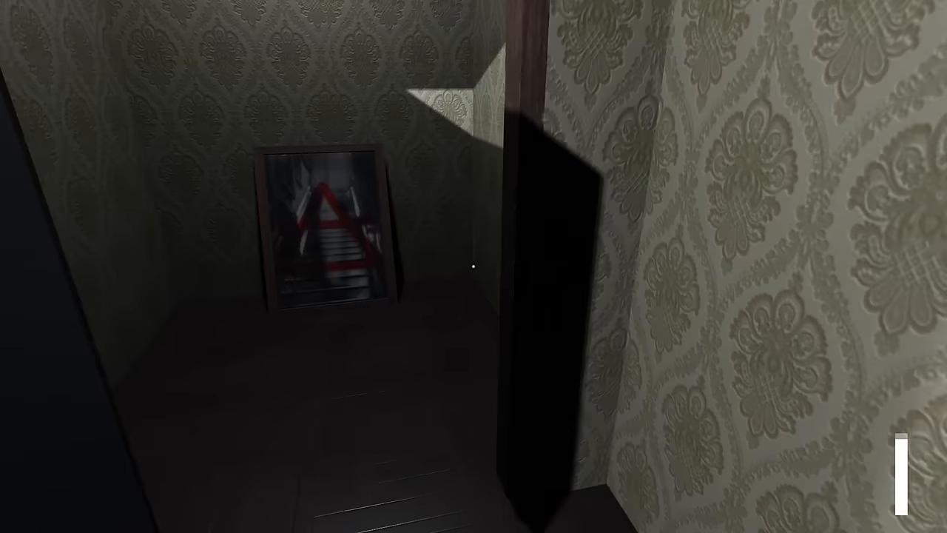
Search the dark drawer, then walk up to the landing with the floor lamp
{"action": "left_click", "coordinate": [325, 230]}
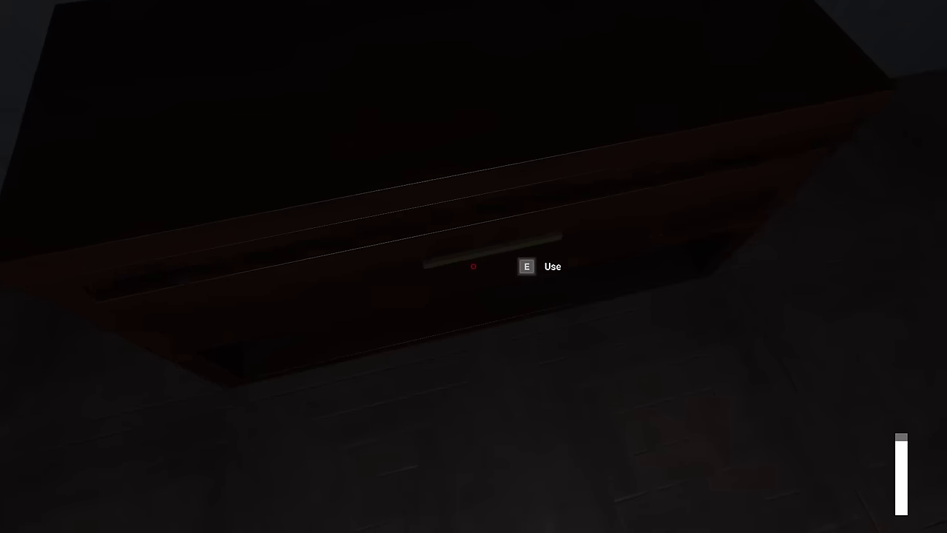
{"action": "key", "text": "e"}
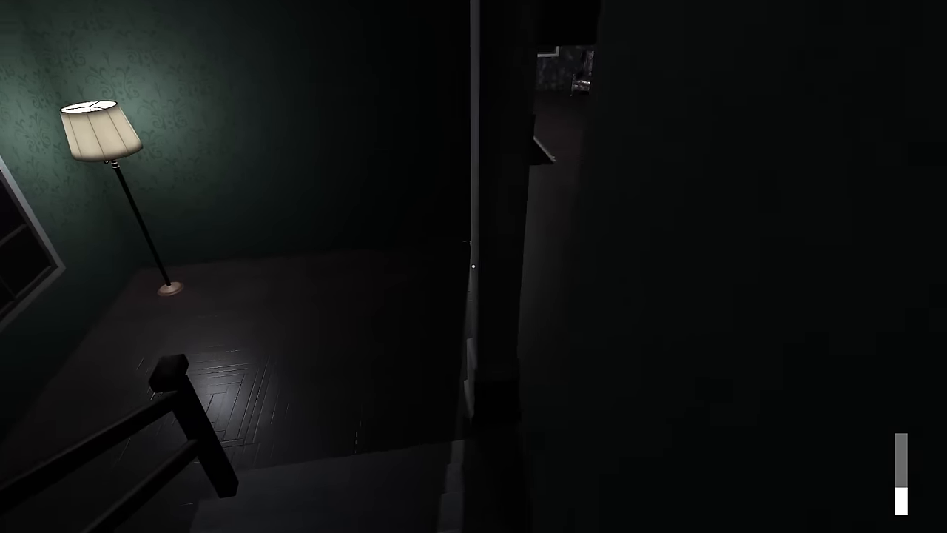
{"action": "mouse_move", "coordinate": [474, 267]}
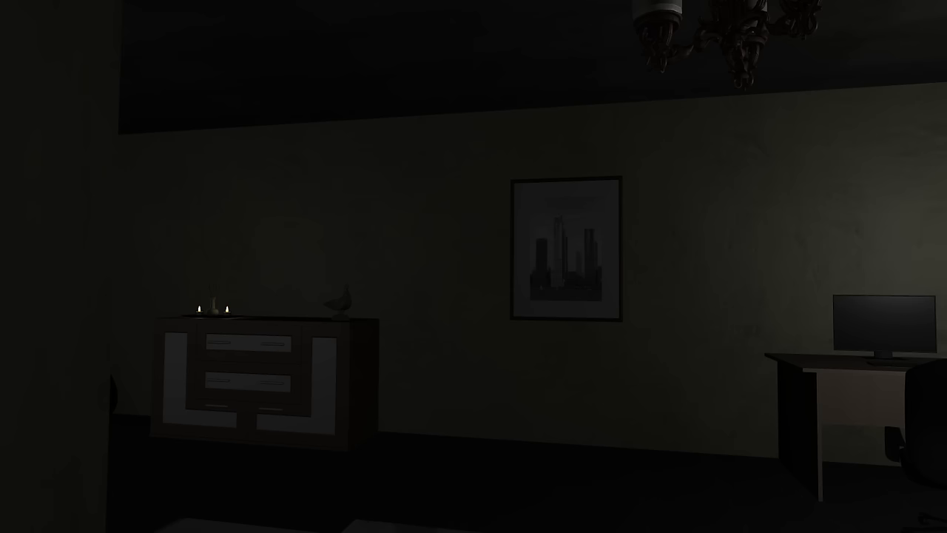
Look around the dim room at the candlelit dresser, framed skyline picture and computer desk
{"action": "scroll", "scroll_direction": "right", "scroll_amount": 3}
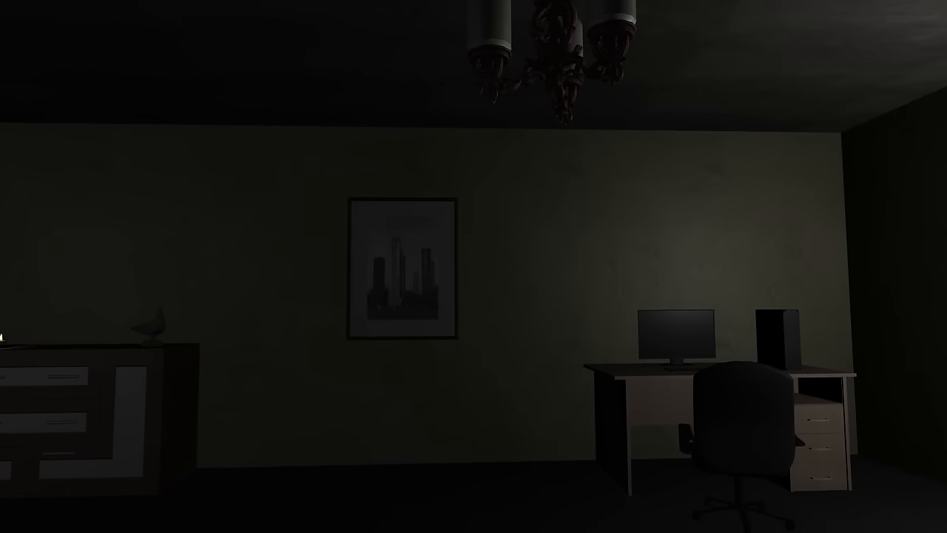